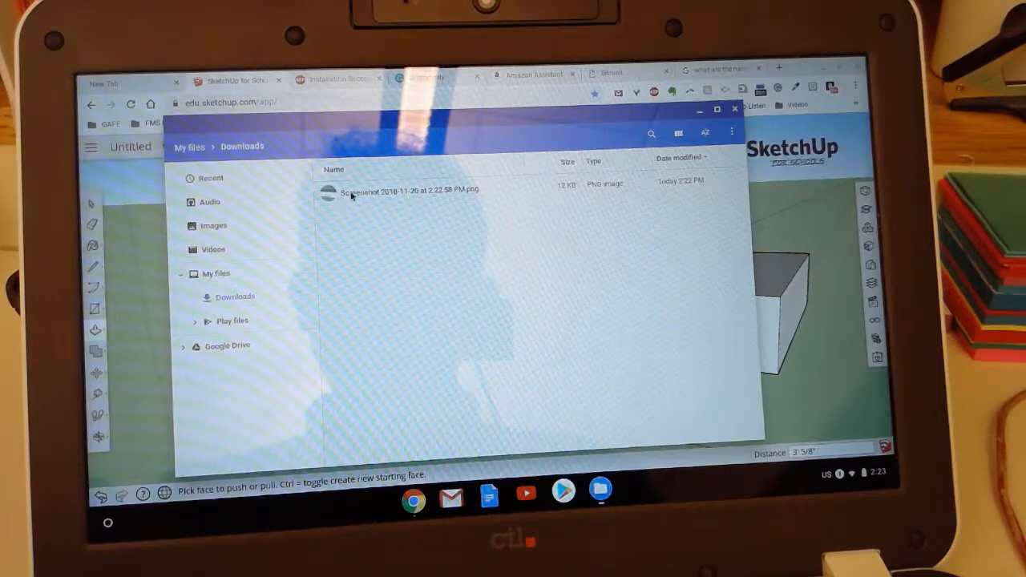
Step: Select the screenshot PNG of the SketchUp model in Downloads
click(401, 190)
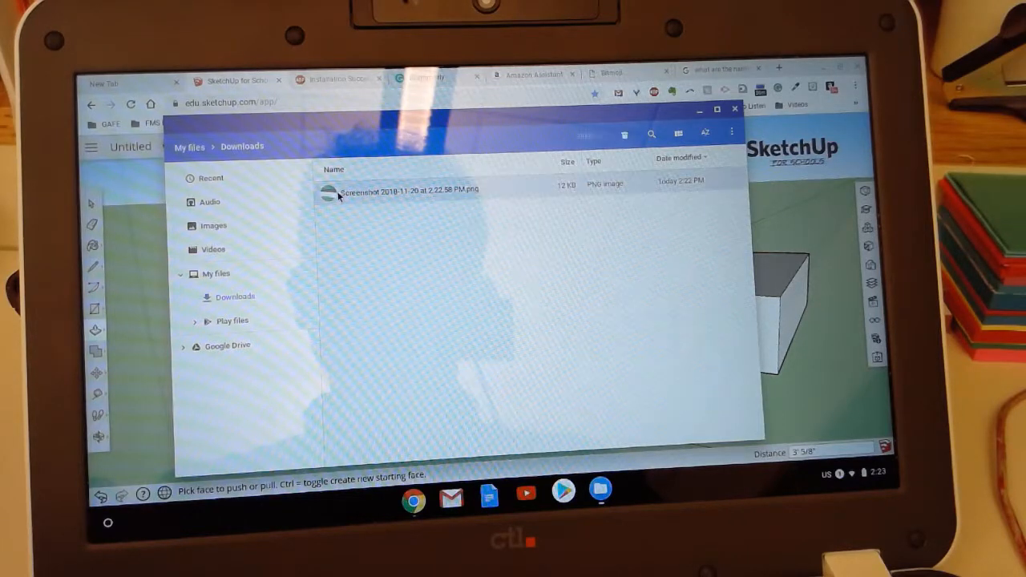
click(409, 189)
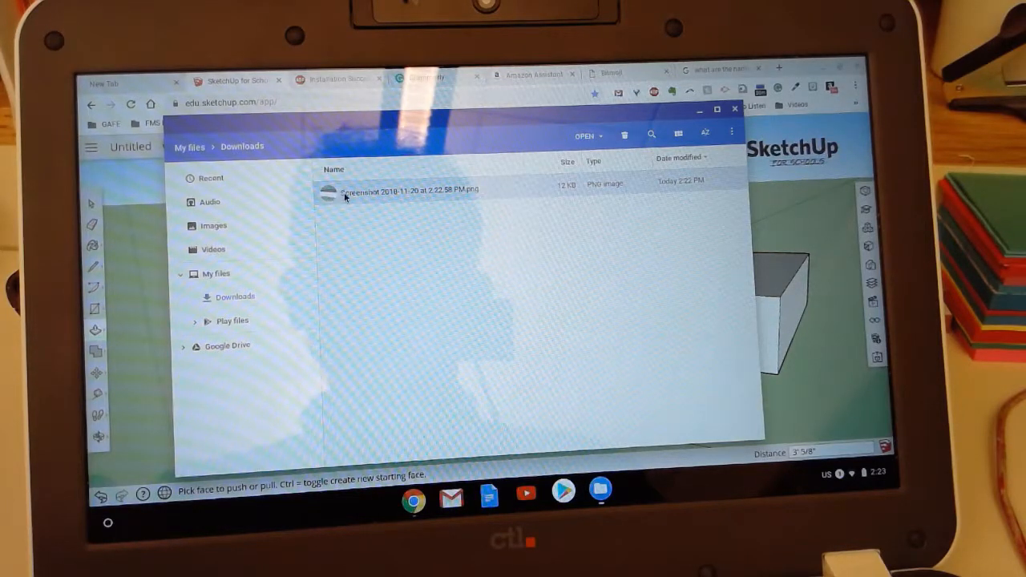